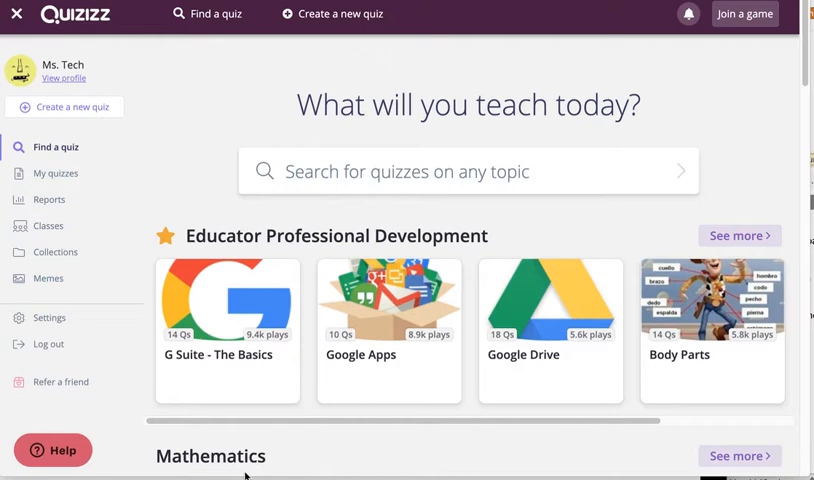
pyautogui.moveTo(124, 196)
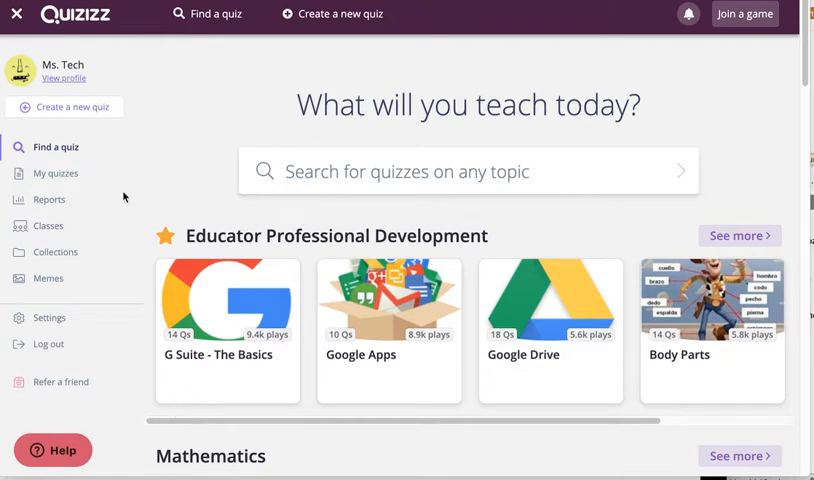
pyautogui.moveTo(50, 176)
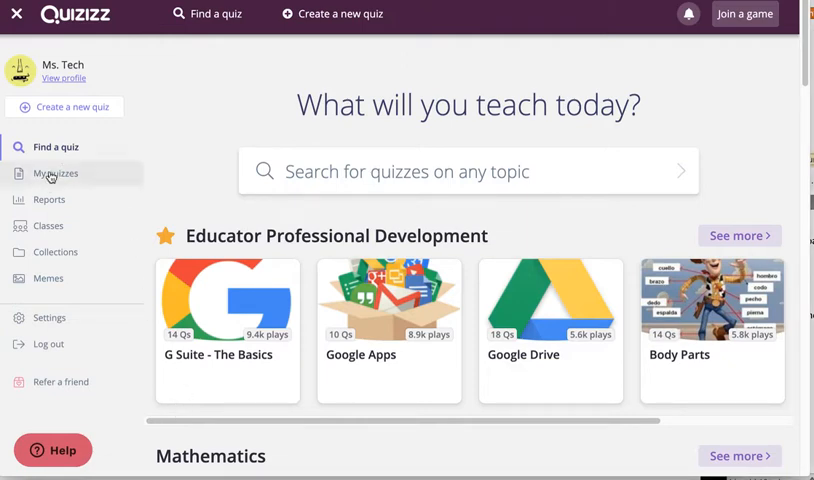
# - Show the My quizzes list with Thanksgiving Fun, Volcanoes and Rocks & the Rock Cycle
pyautogui.click(56, 172)
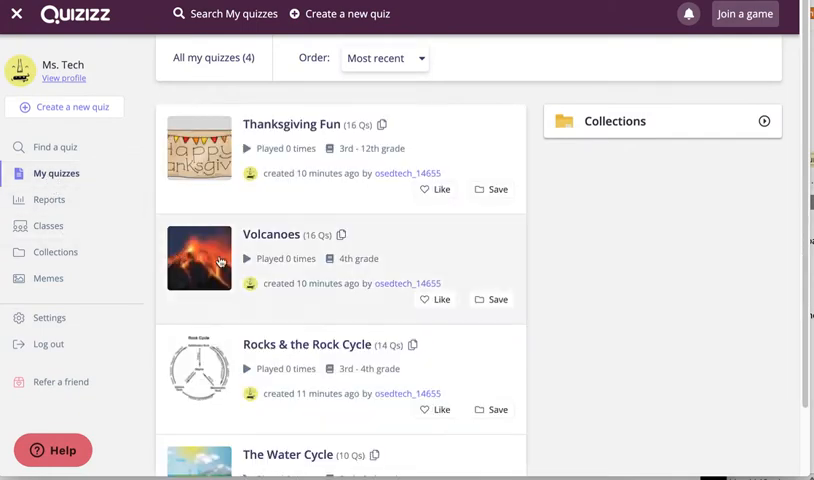
pyautogui.moveTo(456, 220)
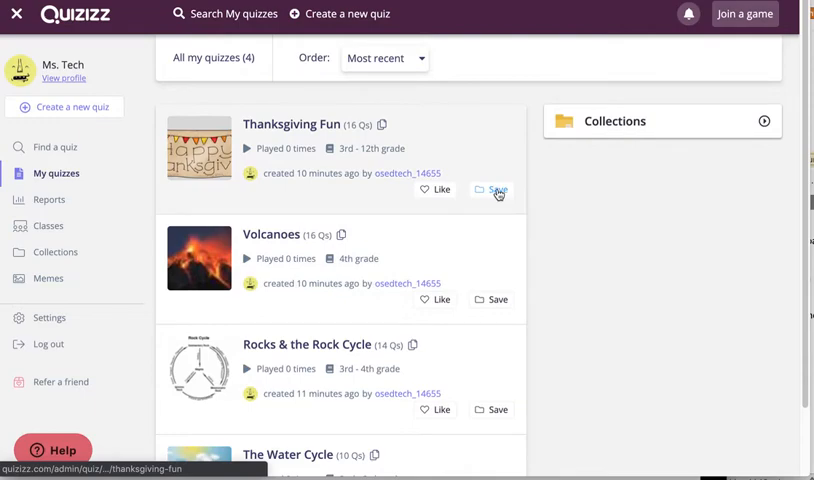
# - Save the Thanksgiving Fun quiz into a new collection named 'Social Studies'
pyautogui.click(492, 188)
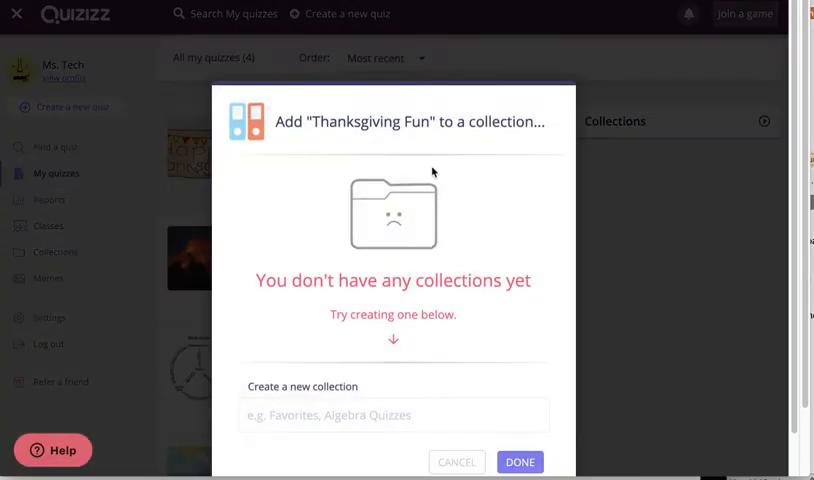
pyautogui.moveTo(420, 308)
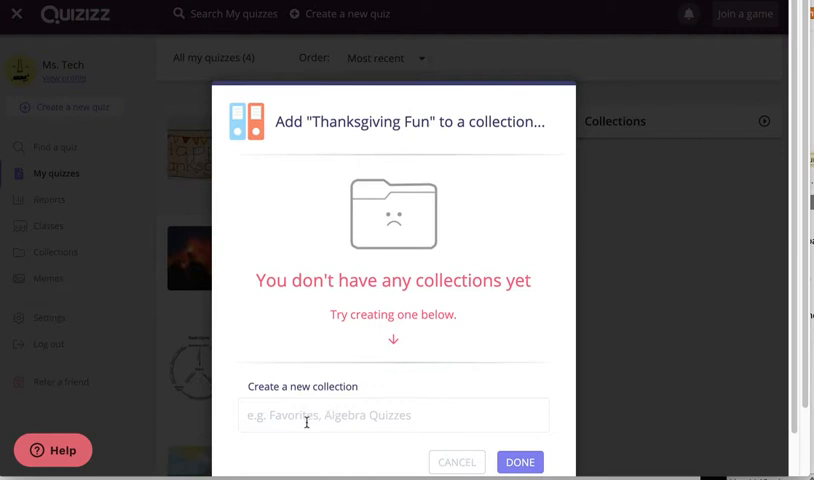
pyautogui.click(392, 416)
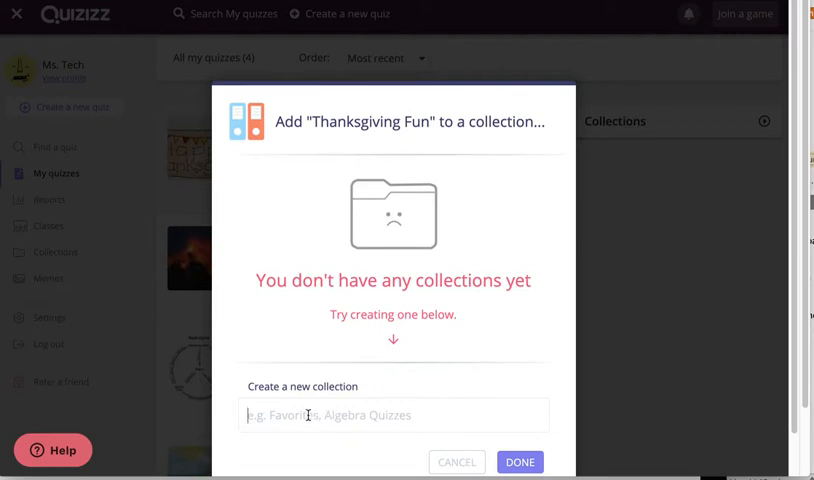
pyautogui.write('Soci')
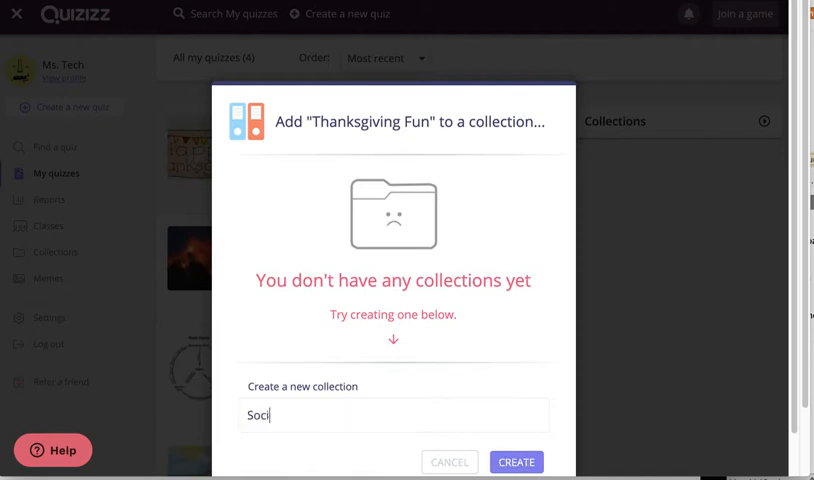
pyautogui.write('al Studies')
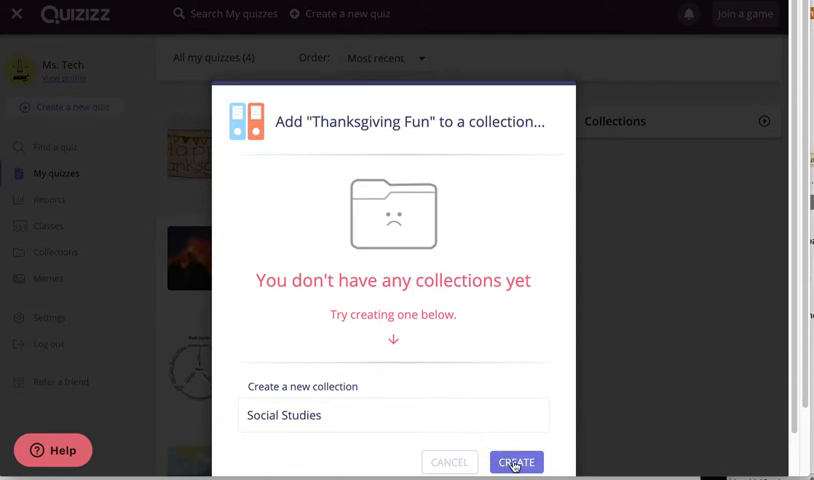
pyautogui.click(516, 460)
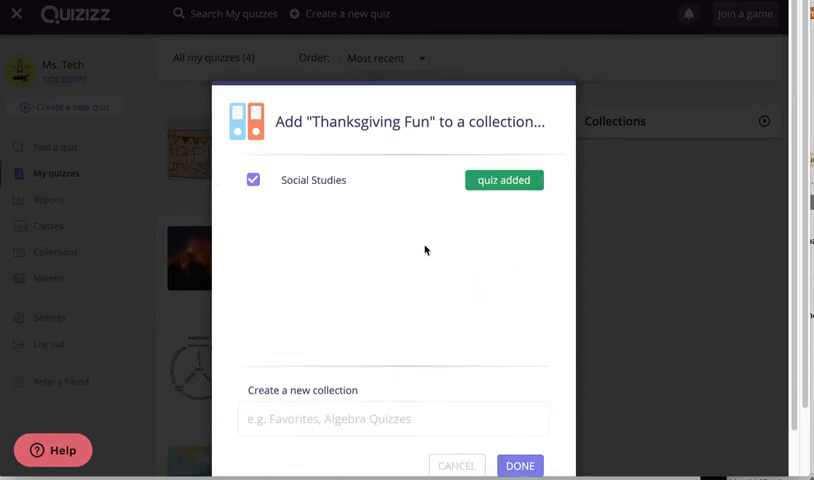
pyautogui.moveTo(518, 448)
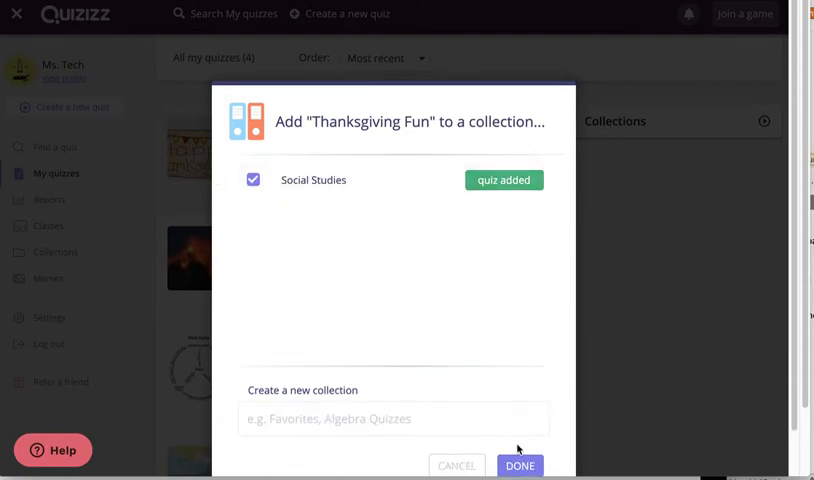
pyautogui.click(520, 464)
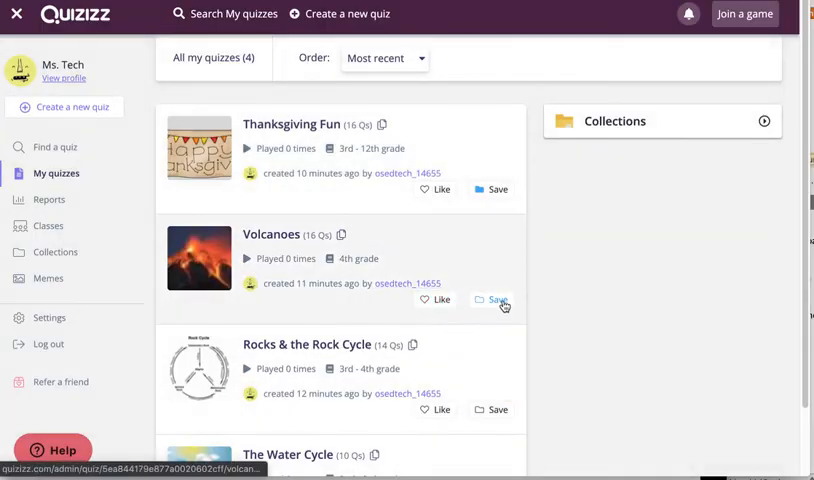
# - Save the Volcanoes quiz into a new collection named 'Science'
pyautogui.click(496, 300)
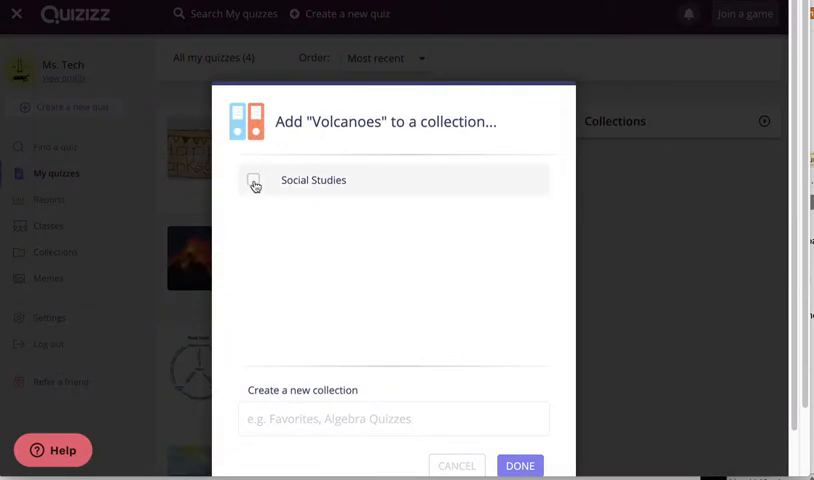
pyautogui.click(252, 184)
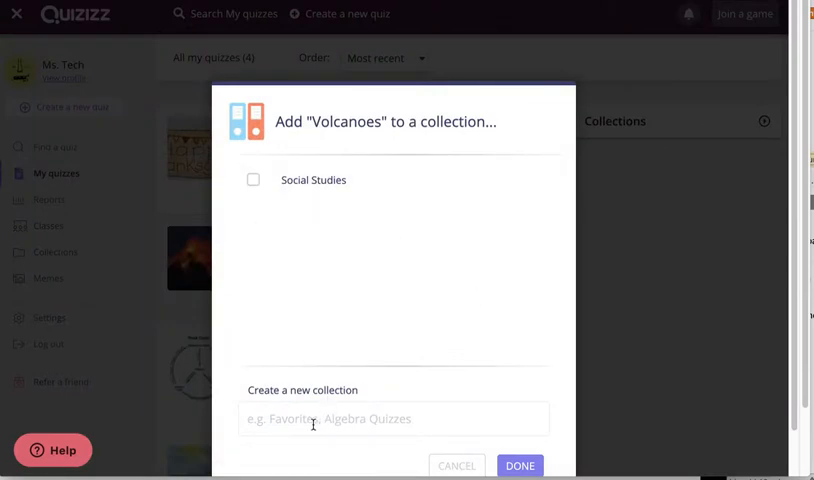
pyautogui.click(392, 420)
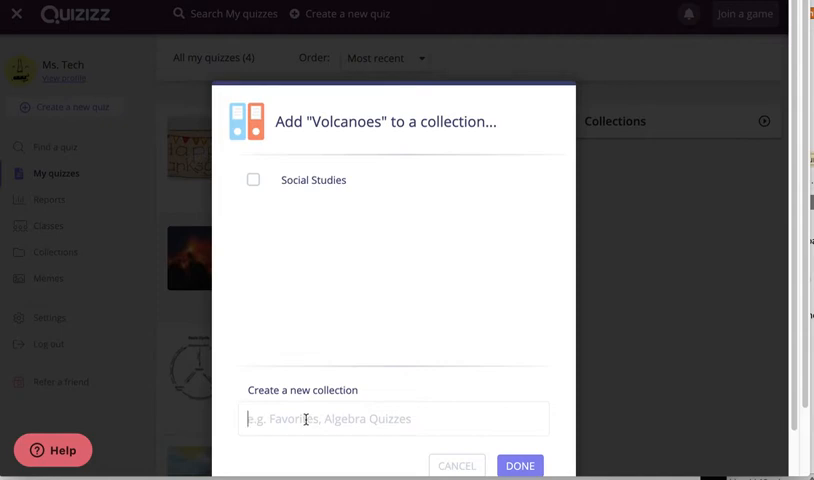
pyautogui.write('Sci')
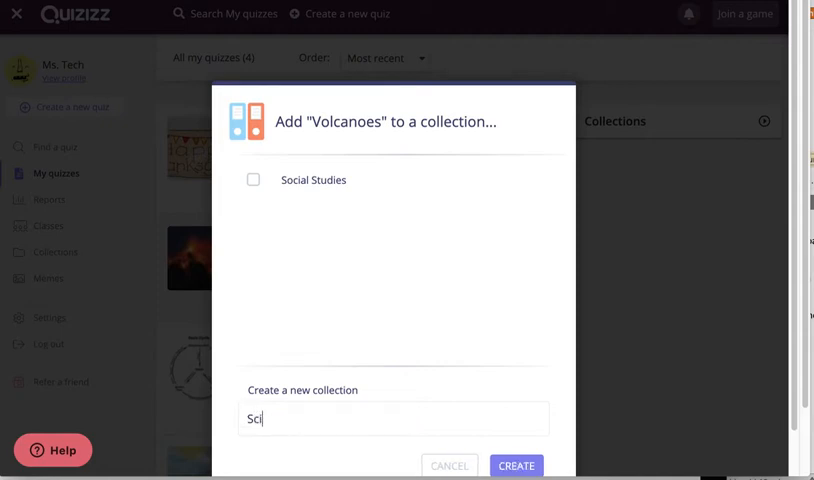
pyautogui.write('ence')
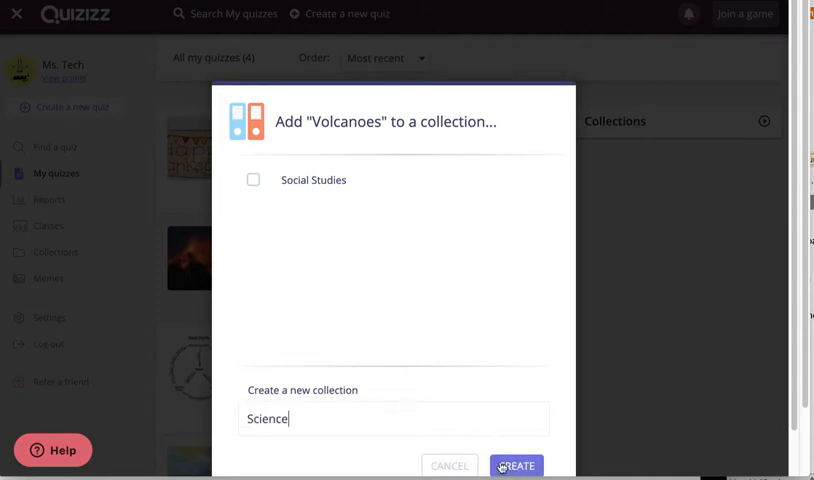
pyautogui.click(516, 464)
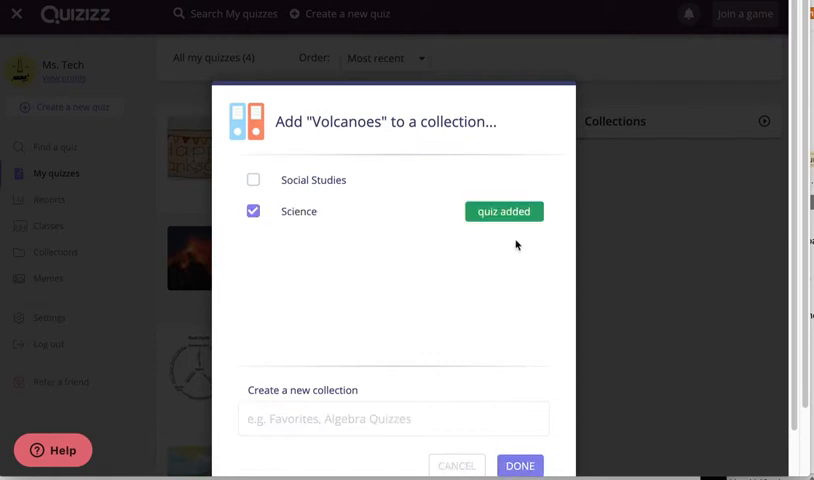
pyautogui.moveTo(304, 266)
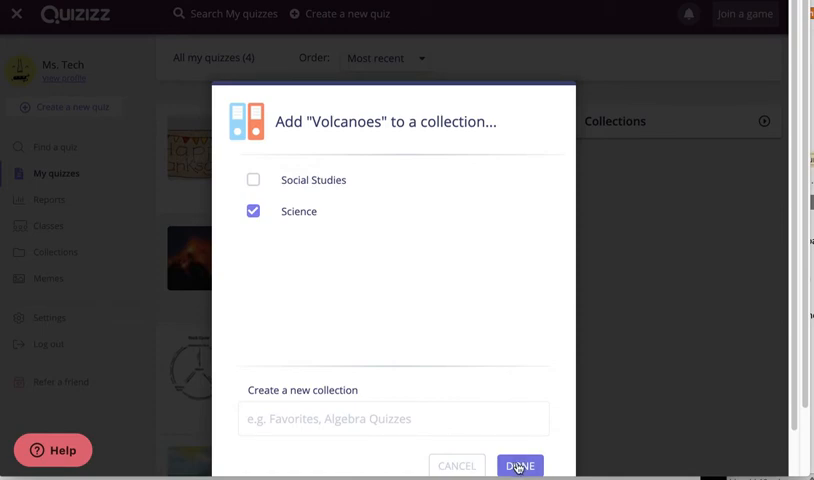
pyautogui.click(520, 464)
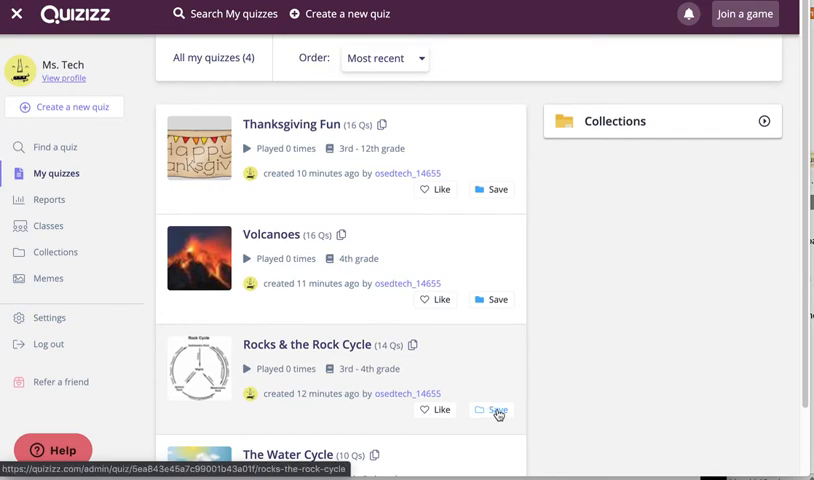
# - Save the Rocks & the Rock Cycle quiz into the existing Science collection
pyautogui.click(490, 410)
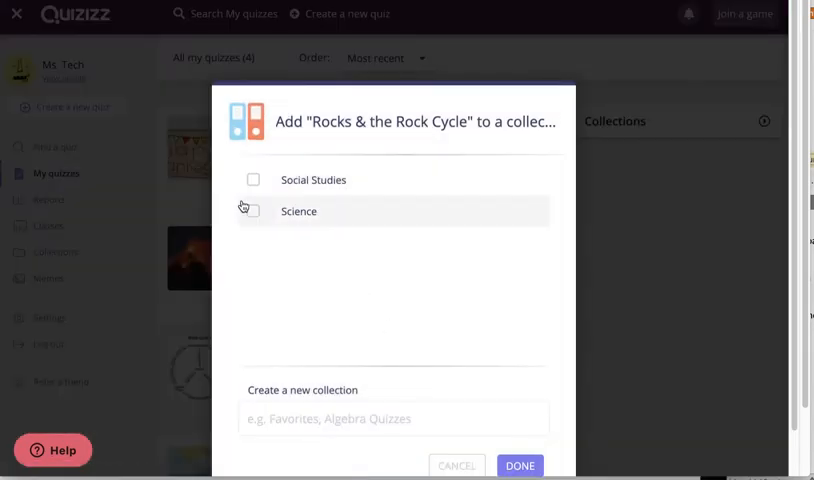
pyautogui.click(252, 212)
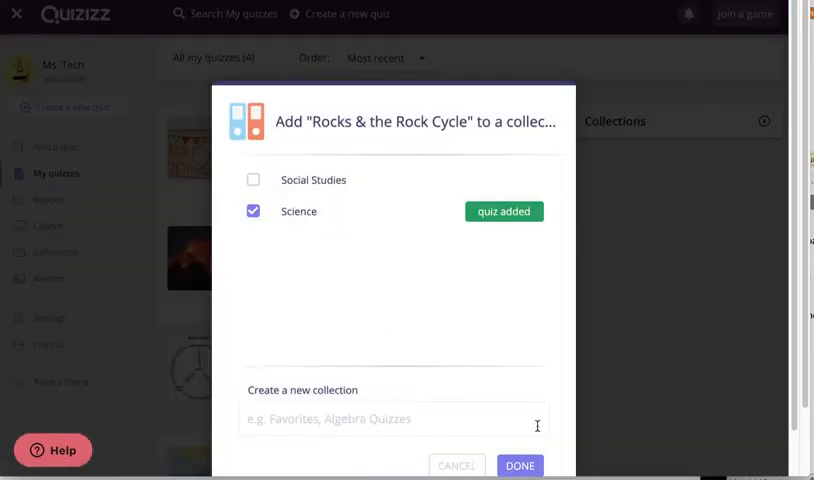
pyautogui.click(520, 464)
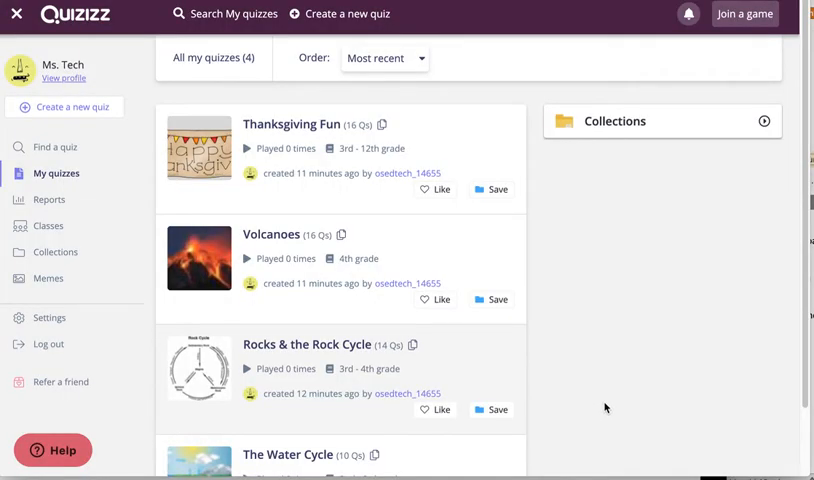
pyautogui.moveTo(584, 188)
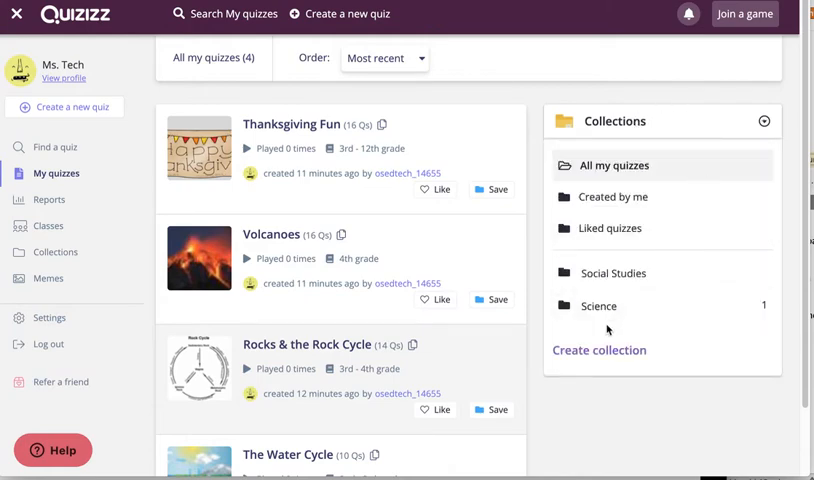
# - View the contents of the Science and then the Social Studies collection
pyautogui.click(598, 306)
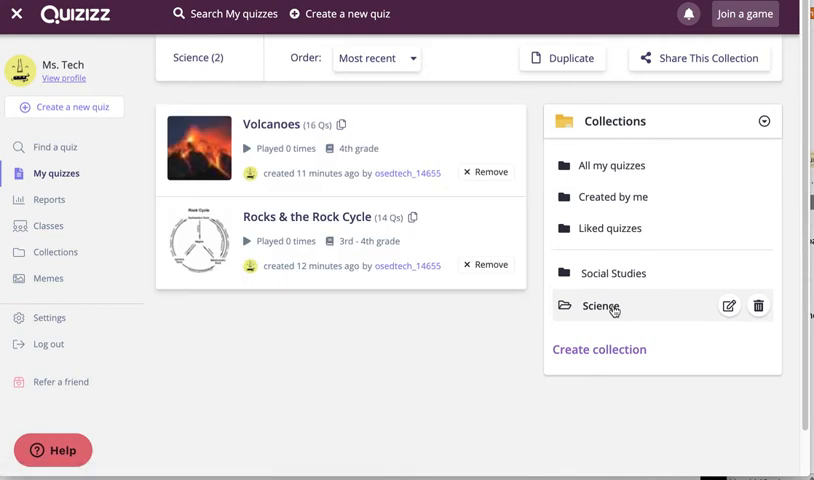
pyautogui.click(614, 272)
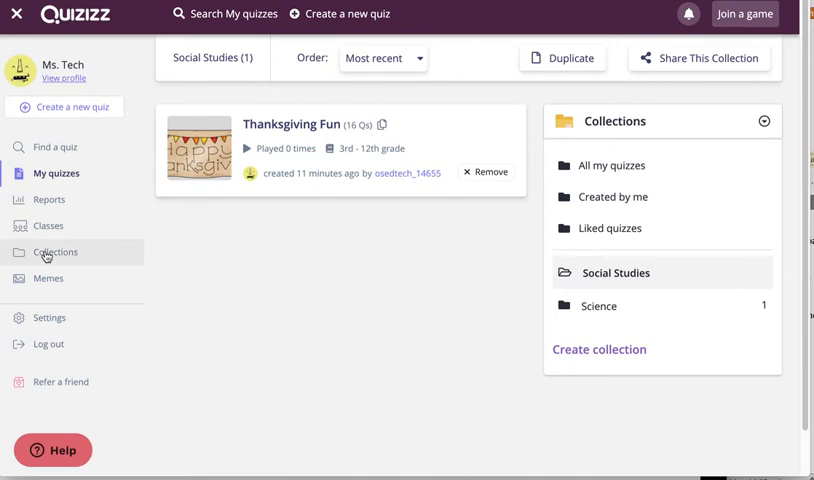
# - View the Collections overview, check the Science card's quizzes, and return to the overview
pyautogui.click(56, 252)
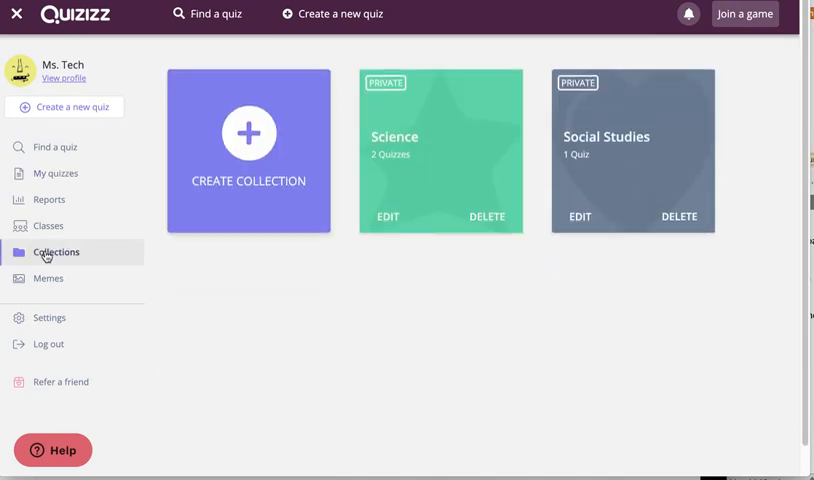
pyautogui.moveTo(118, 244)
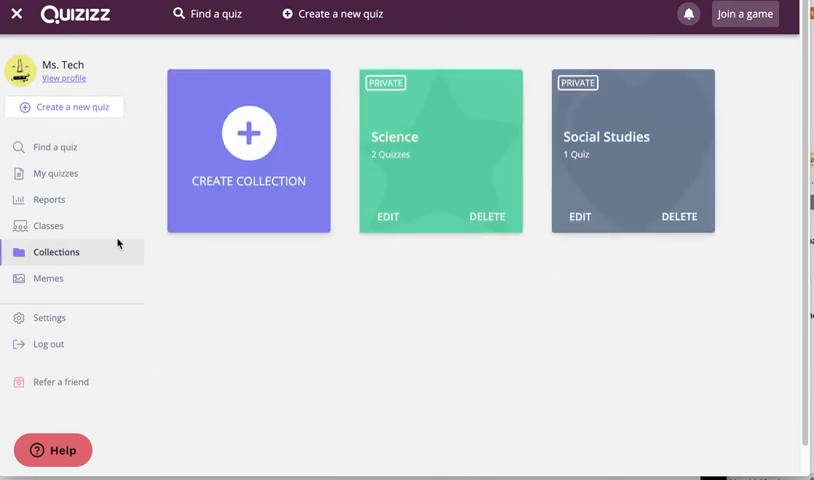
pyautogui.click(440, 150)
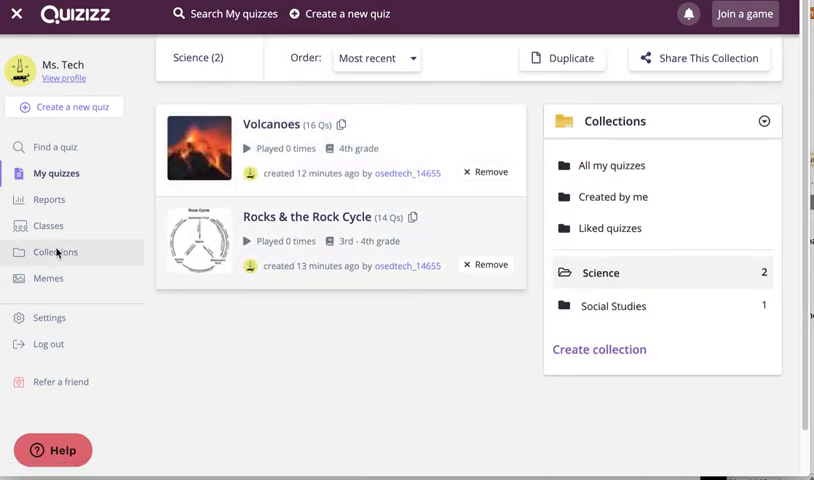
pyautogui.click(58, 252)
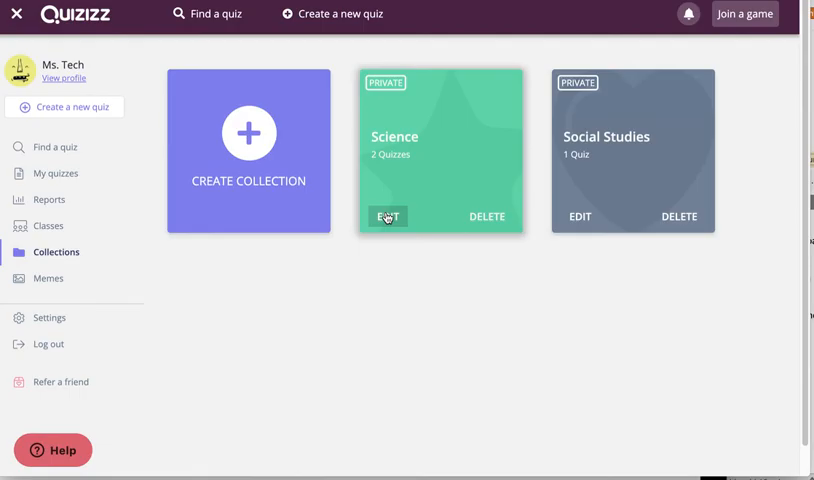
# - Rename the Science collection to 'Earth Science' and confirm the update
pyautogui.click(386, 216)
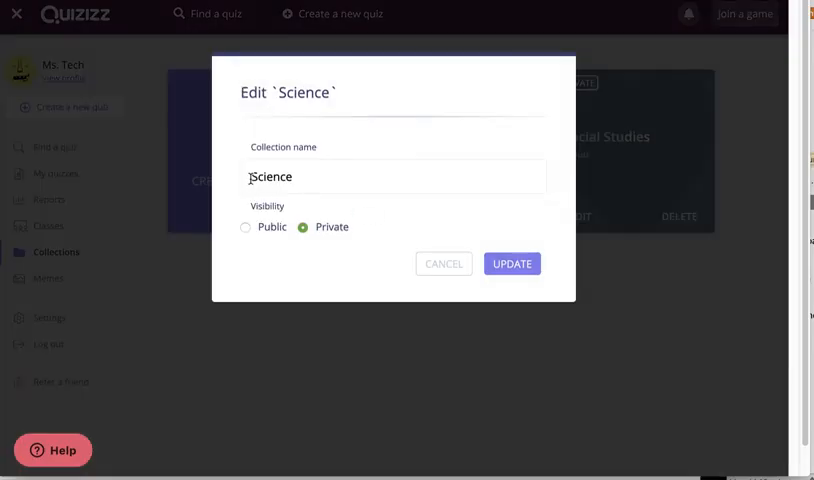
pyautogui.write('EArt')
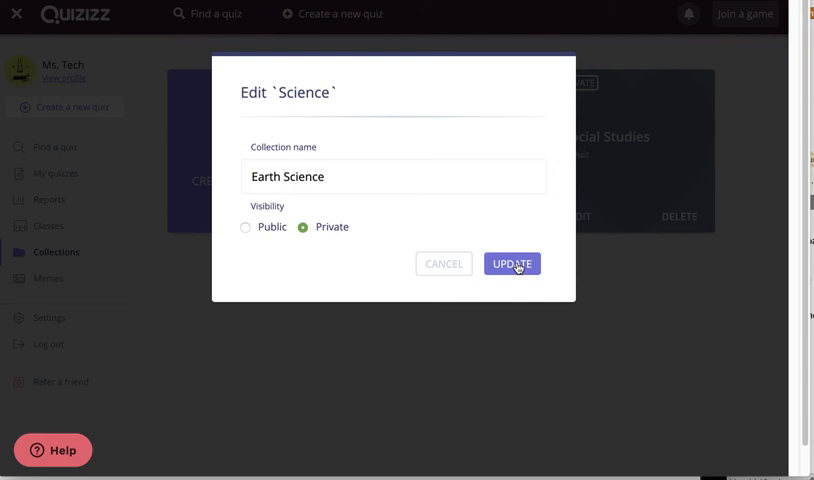
pyautogui.click(510, 264)
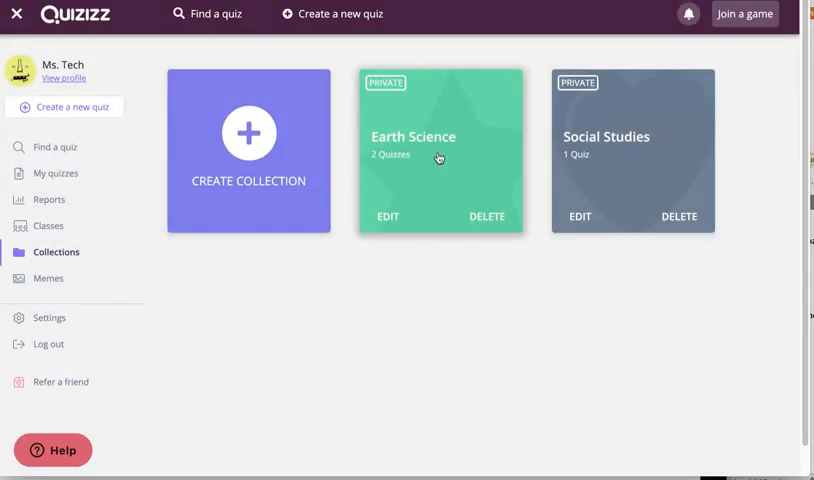
pyautogui.click(438, 150)
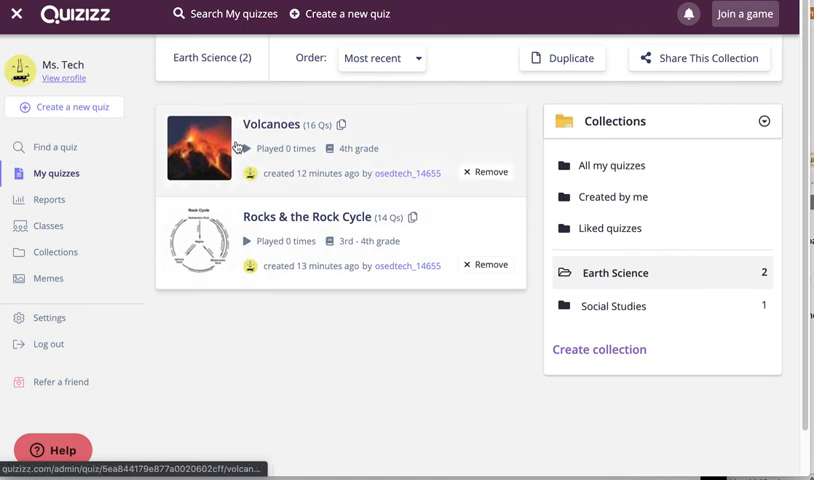
pyautogui.moveTo(48, 184)
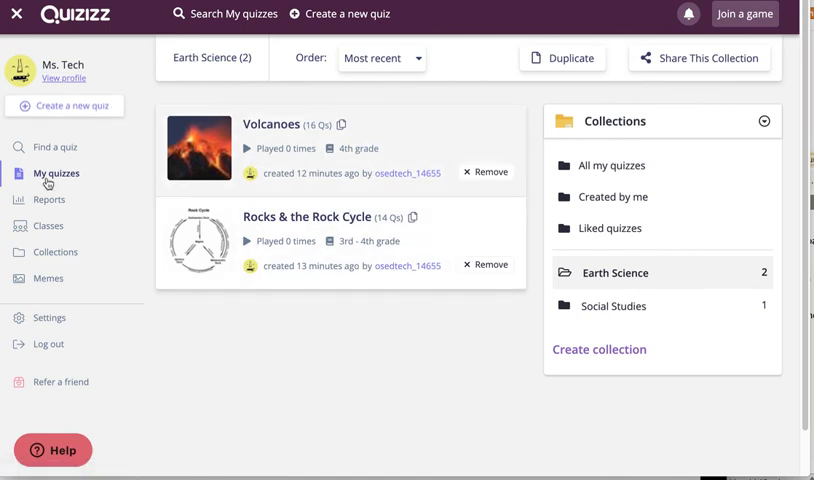
pyautogui.click(56, 252)
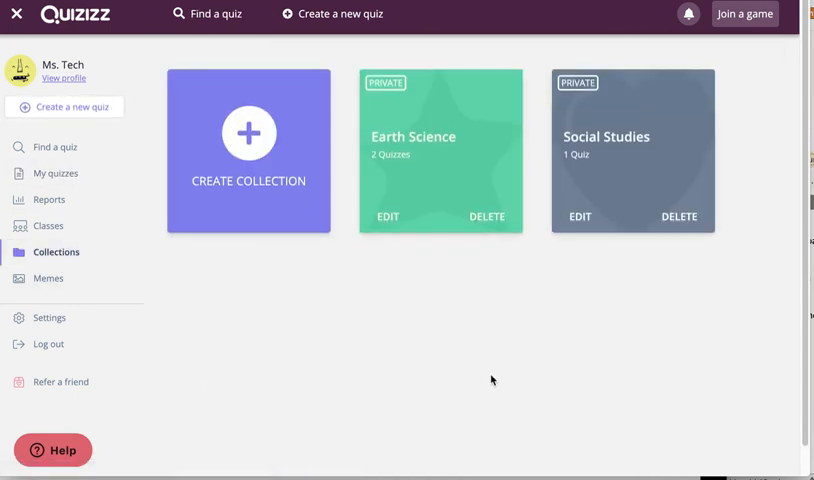